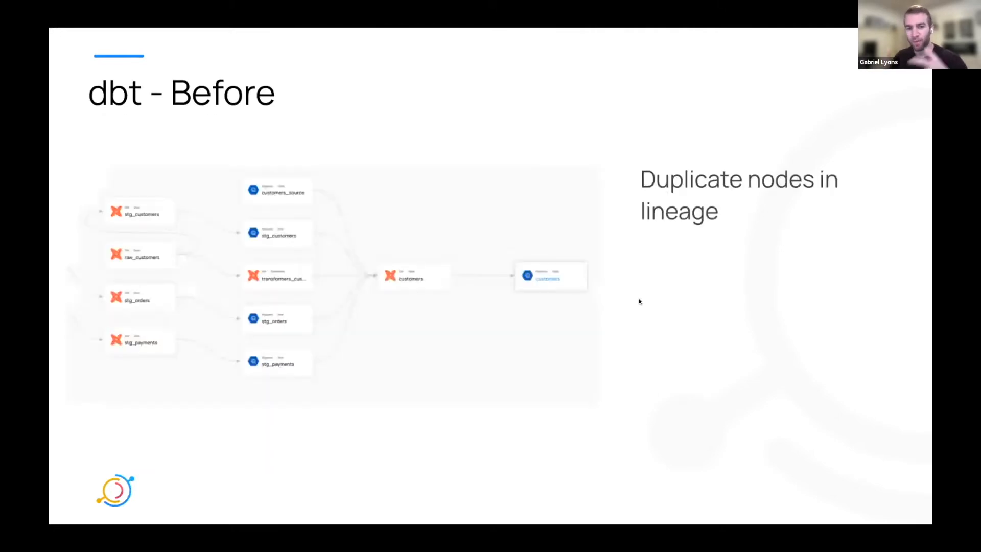
Step: Advance the deck past the 'dbt - Before' slides to 'The Solution' slide
{"action": "key", "text": "right"}
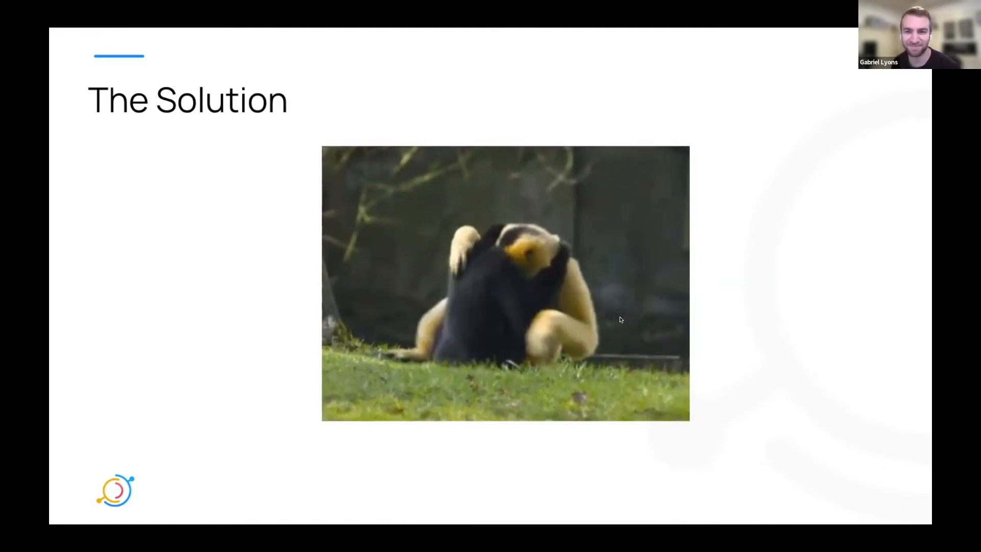
Step: Leave the slideshow and switch to the DataHub home page listing 32 datasets
{"action": "key", "text": "right"}
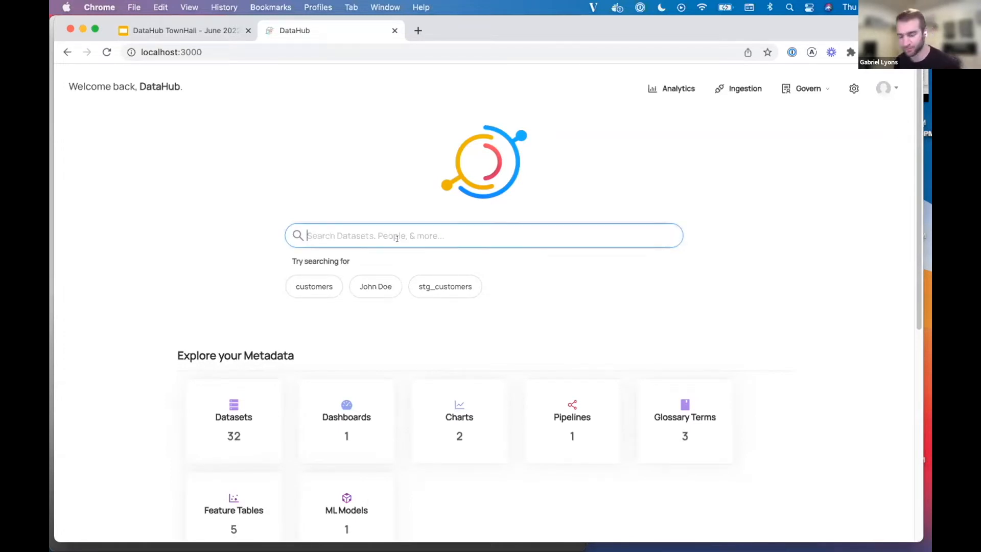
Step: Search DataHub for 'customers' and expand the Platform filter showing dbt (6) and BigQuery (4)
{"action": "type", "text": "custm"}
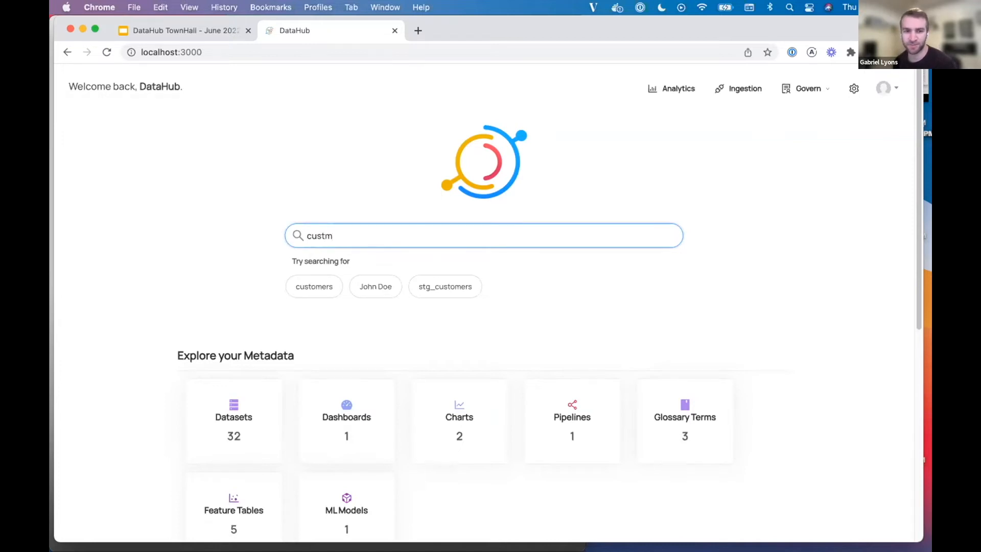
{"action": "left_click", "coordinate": [314, 286]}
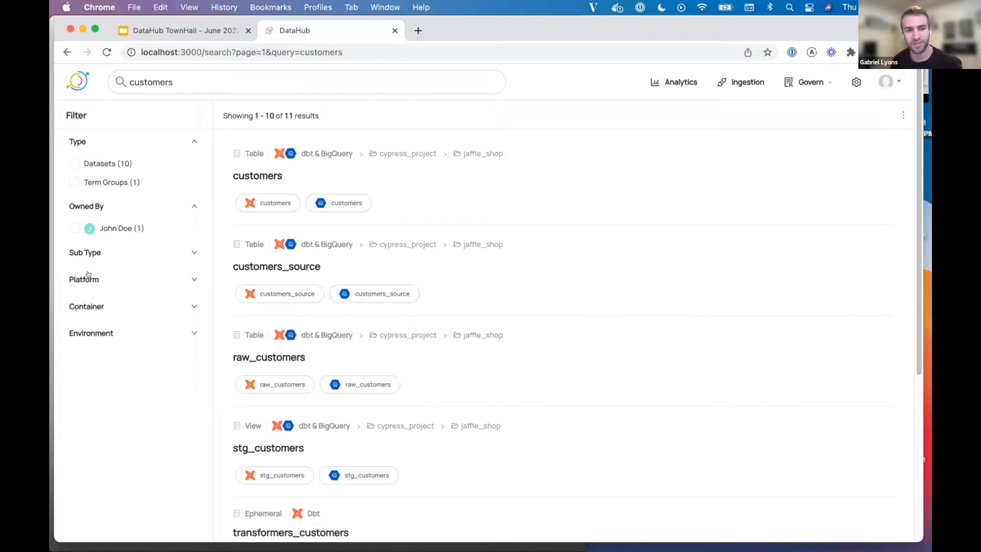
{"action": "left_click", "coordinate": [83, 279]}
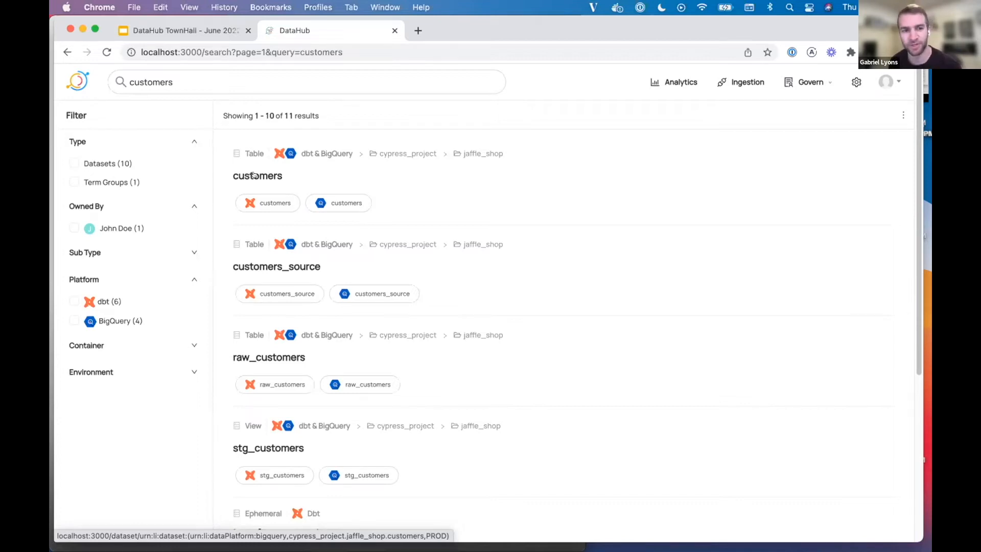
Step: Open the customers table and review its View Definition, Properties, Queries and Stats (100 rows, 7 columns)
{"action": "left_click", "coordinate": [258, 176]}
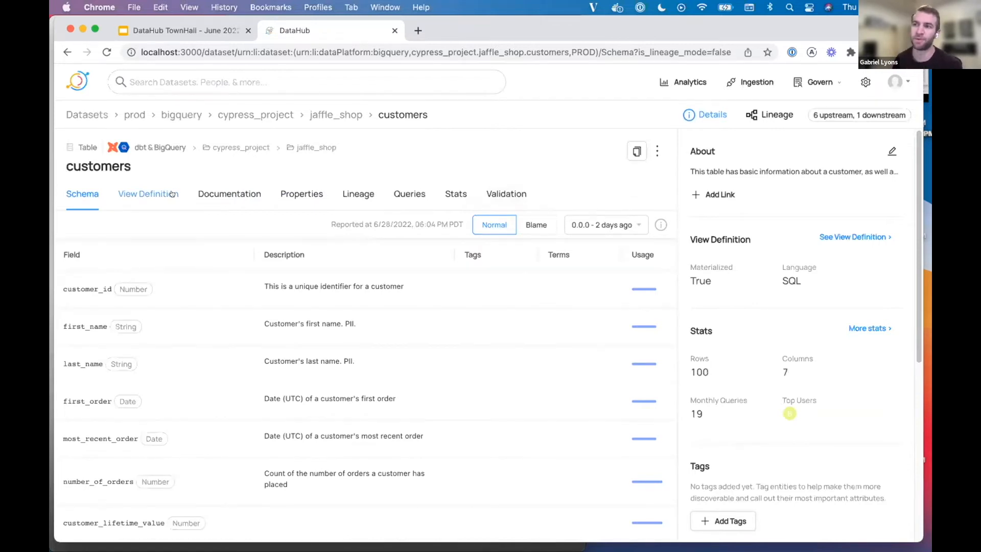
{"action": "left_click", "coordinate": [148, 193]}
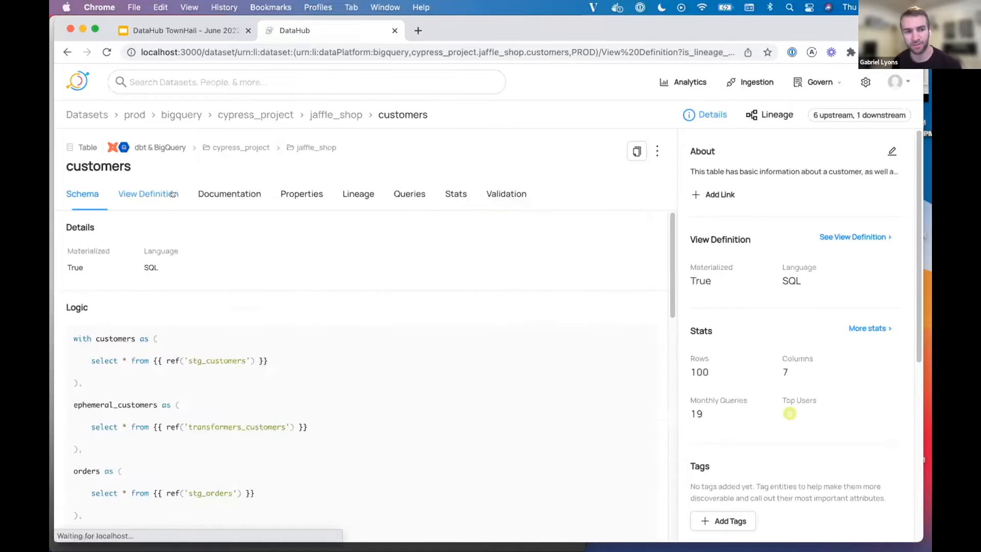
{"action": "left_click", "coordinate": [148, 193]}
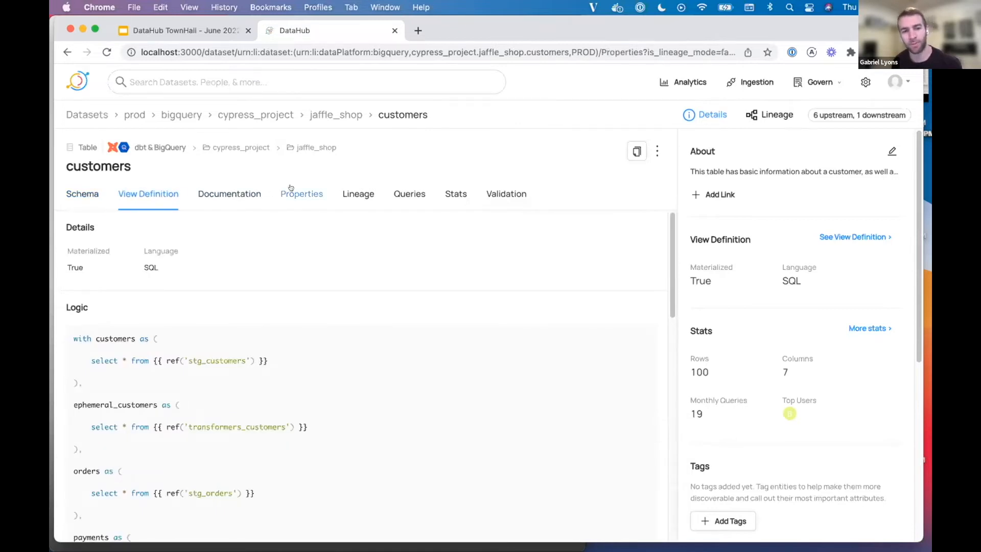
{"action": "left_click", "coordinate": [301, 193]}
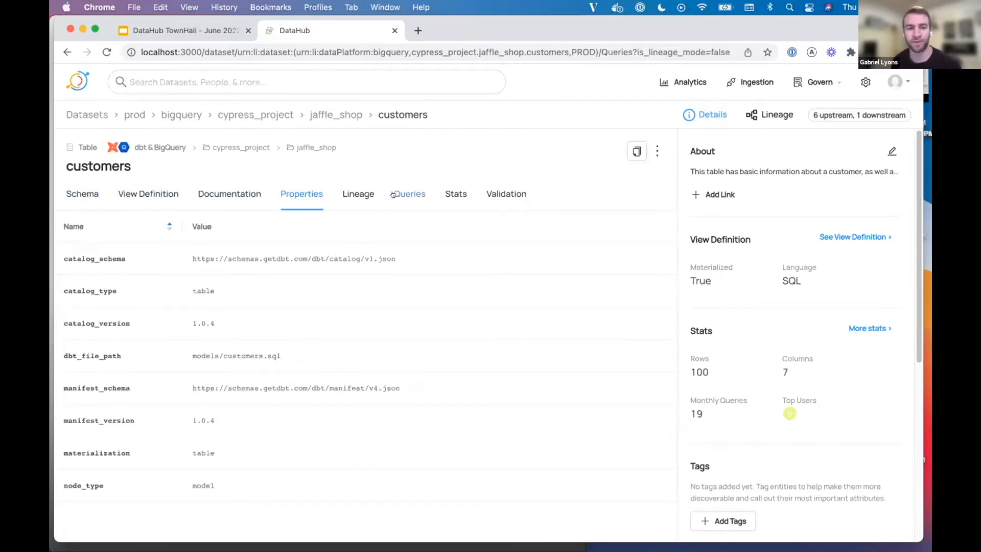
{"action": "left_click", "coordinate": [456, 193]}
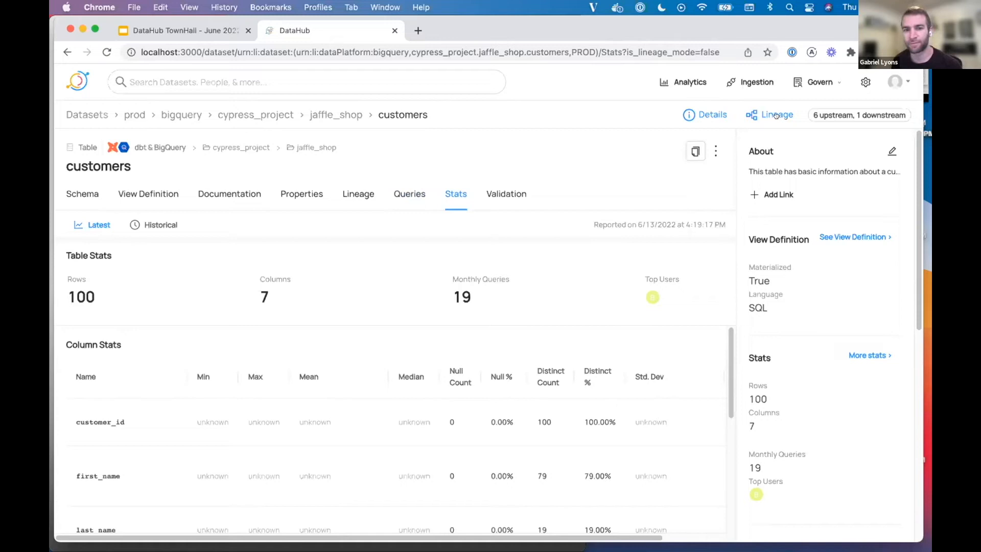
Step: Show the customers lineage with stg_customers and stg_orders expanded to their raw upstream sources
{"action": "left_click", "coordinate": [771, 114]}
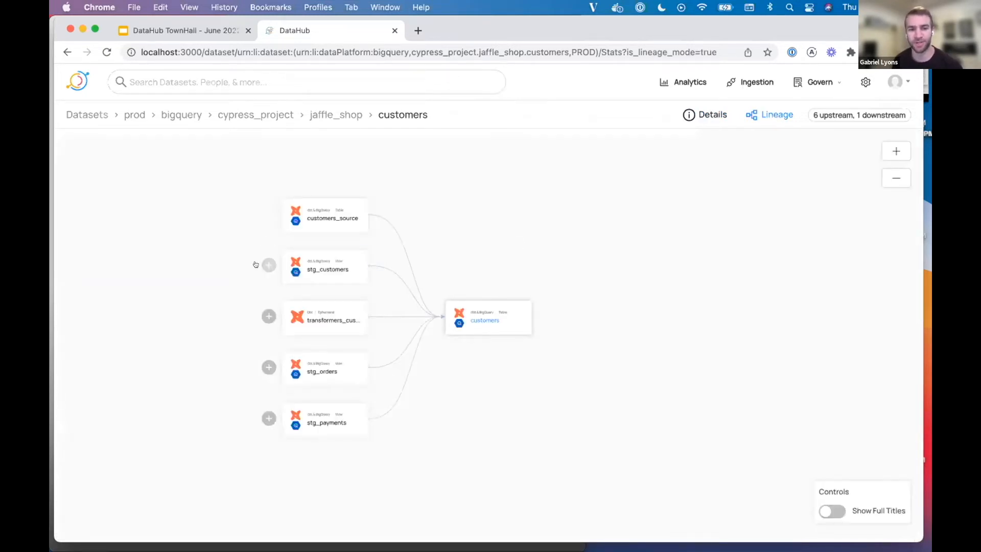
{"action": "left_click", "coordinate": [269, 264]}
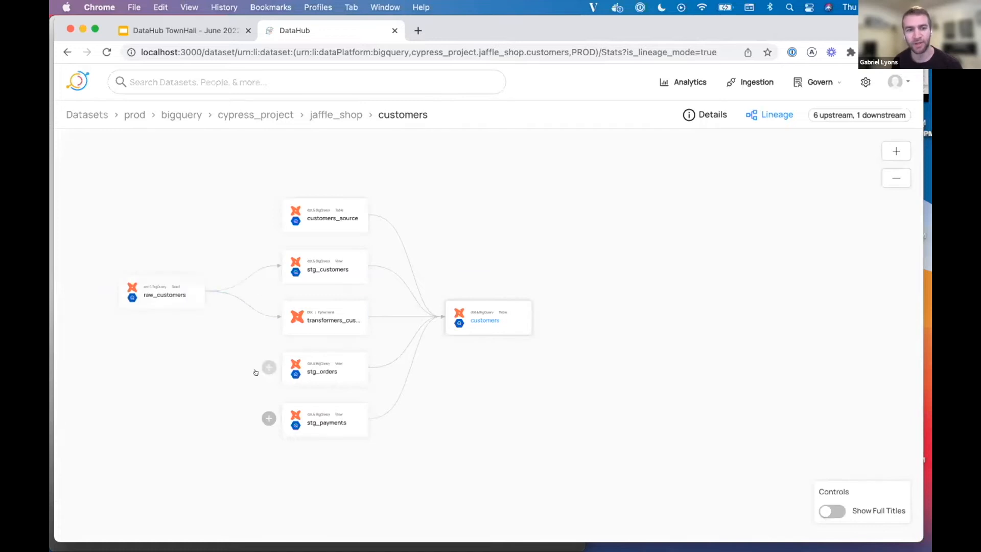
{"action": "left_click", "coordinate": [268, 367]}
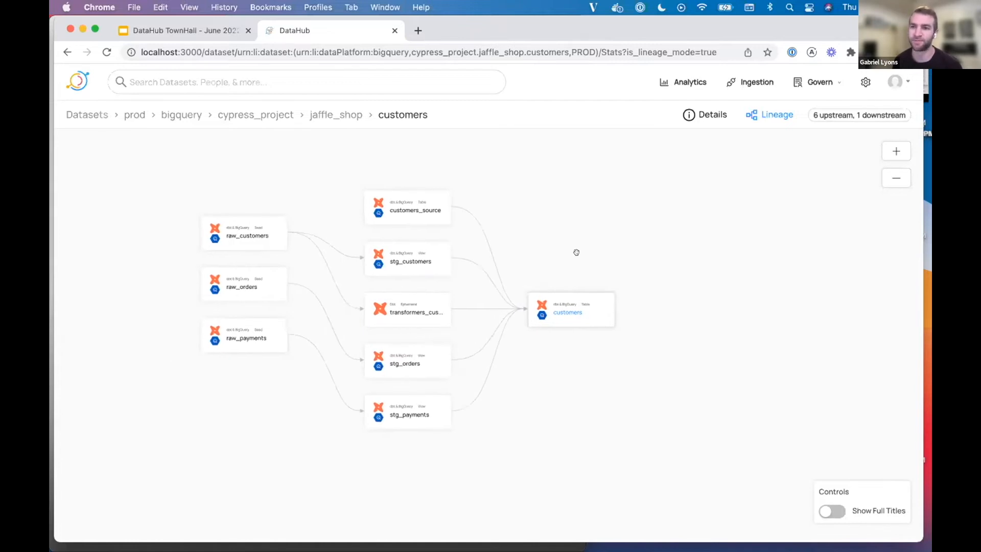
{"action": "mouse_move", "coordinate": [574, 245]}
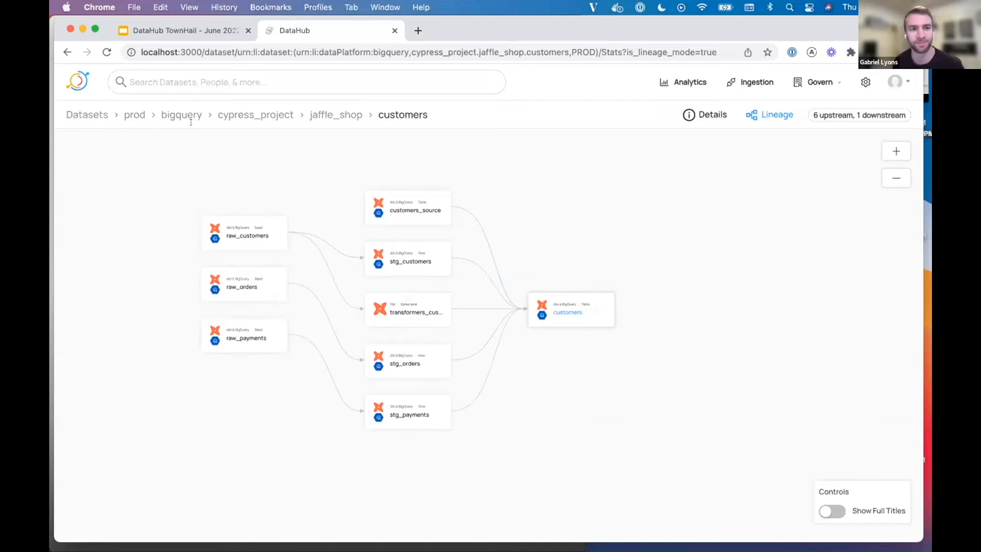
{"action": "mouse_move", "coordinate": [255, 114]}
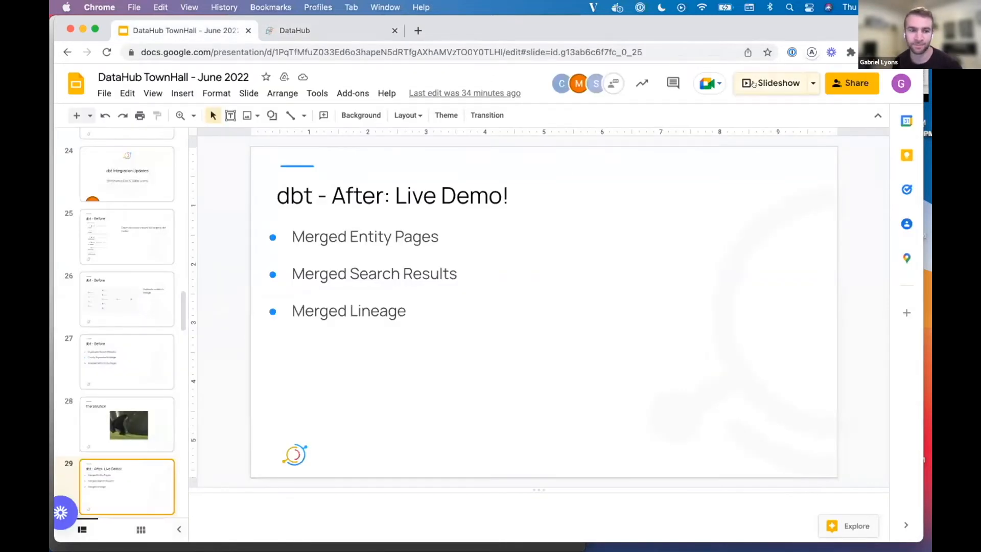
Step: Present the 'dbt - After: Live Demo!' slide full screen and advance to 'dbt Tests'
{"action": "left_click", "coordinate": [773, 82]}
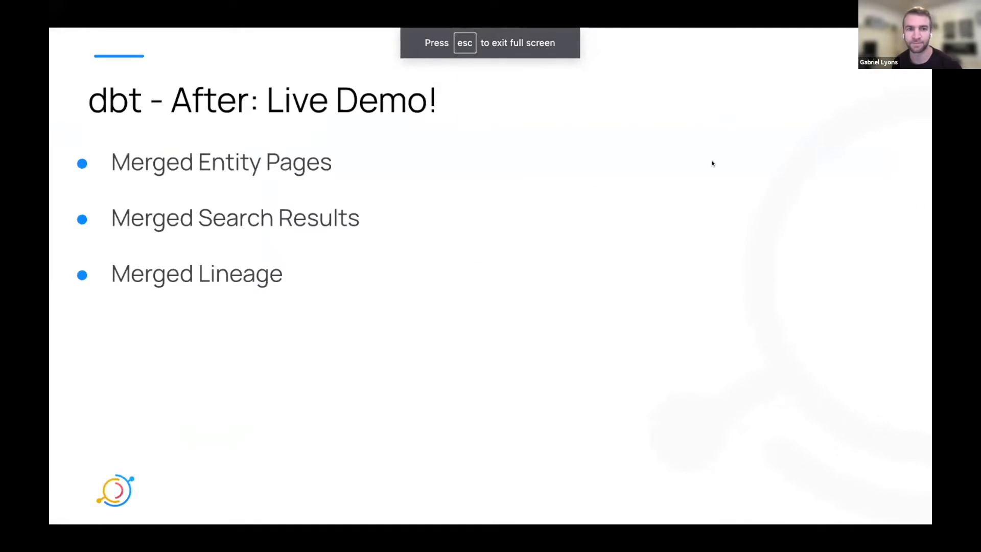
{"action": "key", "text": "right"}
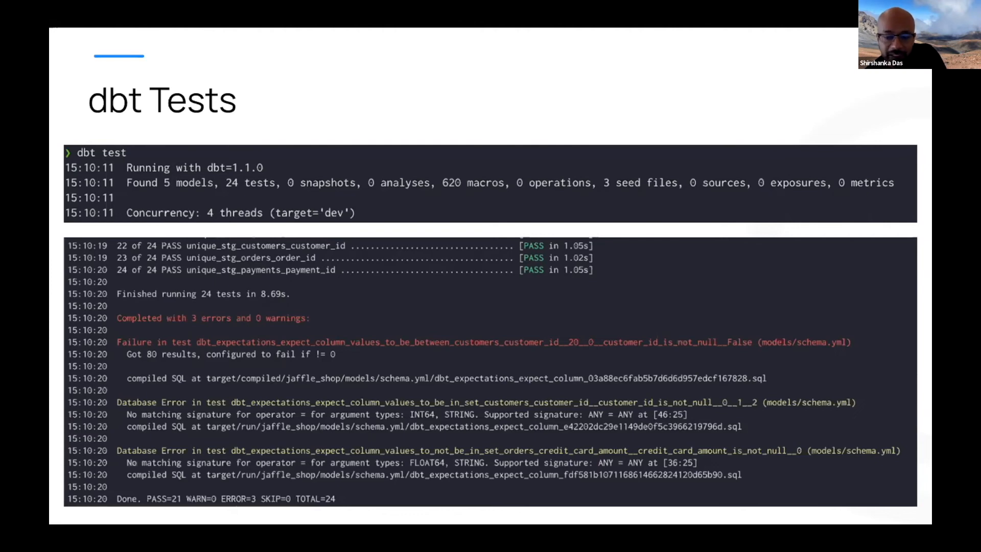
{"action": "mouse_move", "coordinate": [913, 370]}
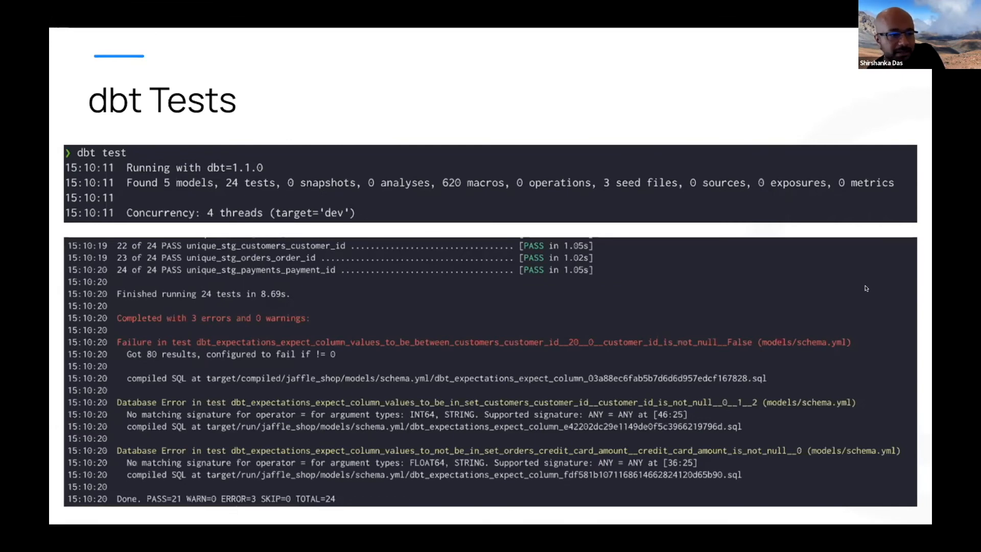
{"action": "mouse_move", "coordinate": [806, 122]}
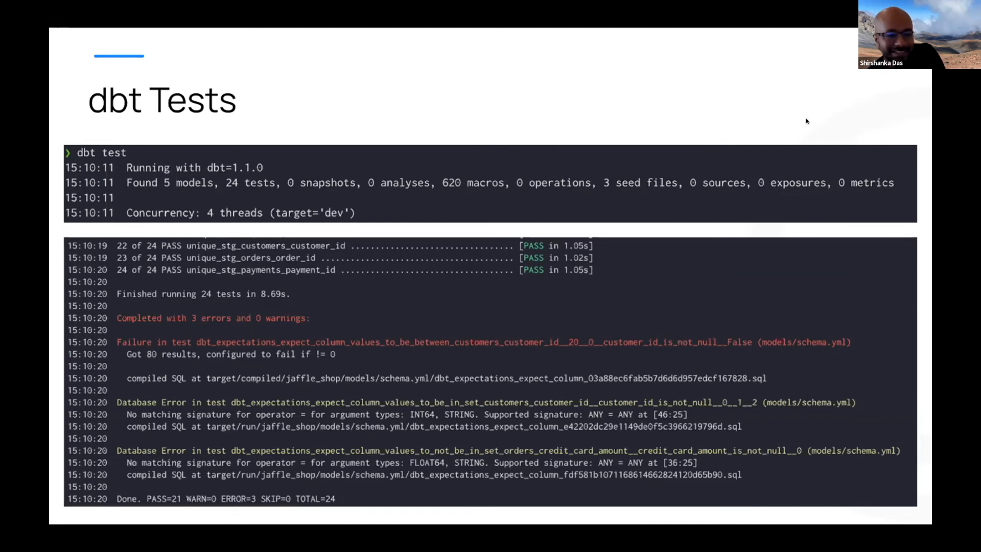
{"action": "key", "text": "right"}
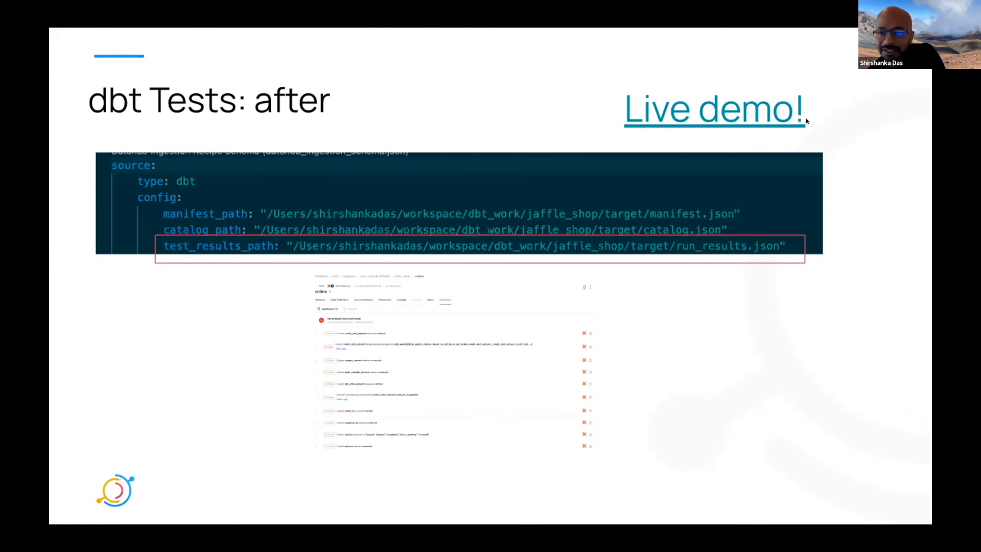
{"action": "mouse_move", "coordinate": [819, 124]}
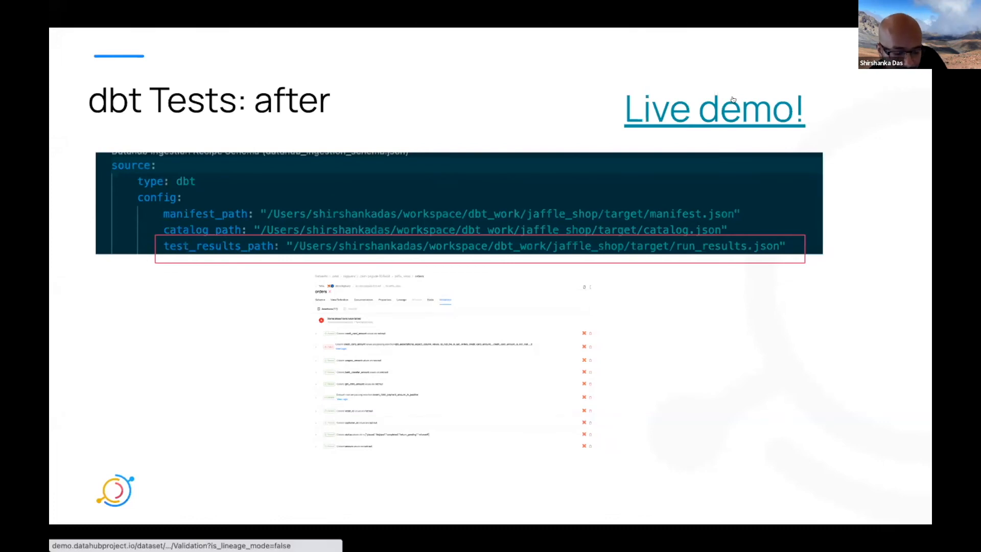
{"action": "mouse_move", "coordinate": [860, 220]}
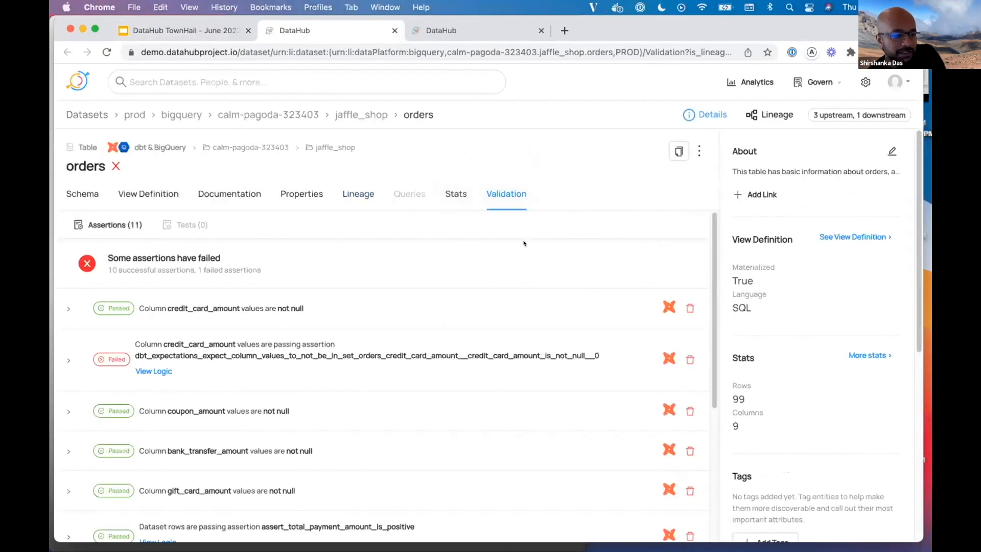
{"action": "mouse_move", "coordinate": [404, 293]}
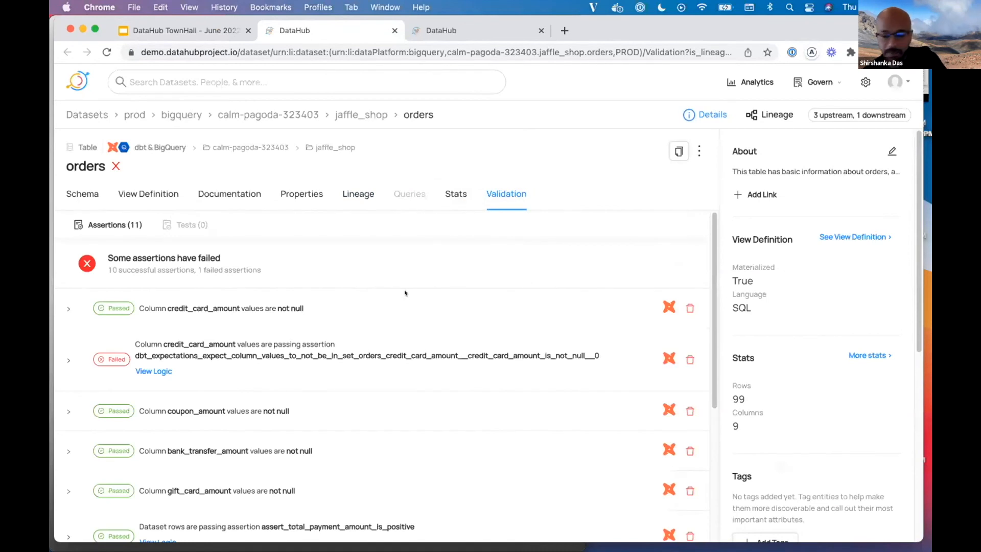
{"action": "mouse_move", "coordinate": [467, 342]}
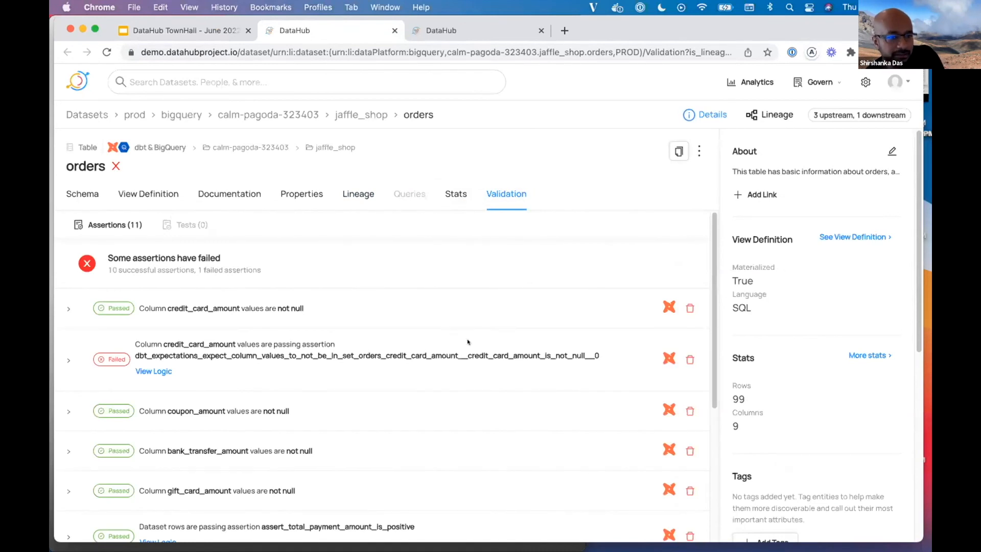
{"action": "scroll", "scroll_direction": "down", "scroll_amount": 3}
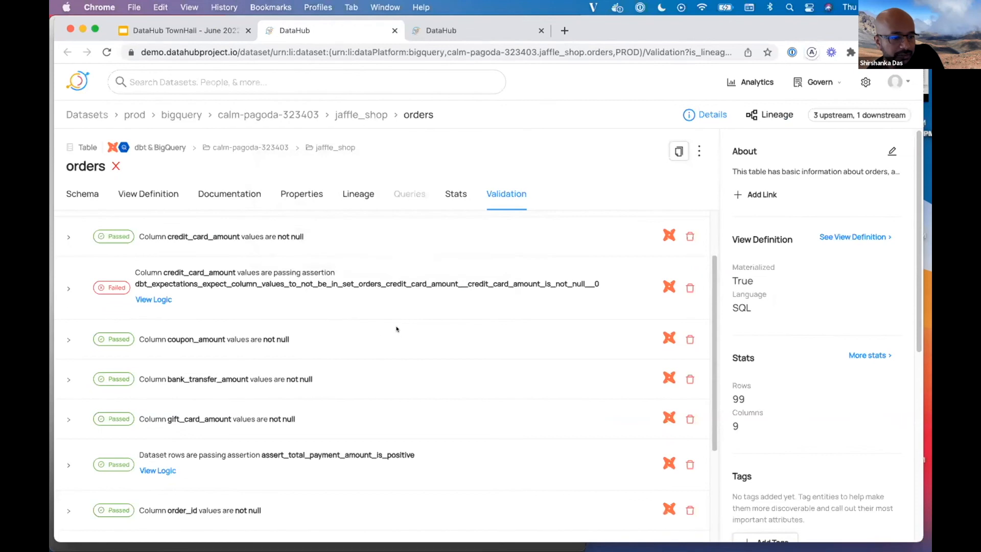
{"action": "scroll", "scroll_direction": "down", "scroll_amount": 3}
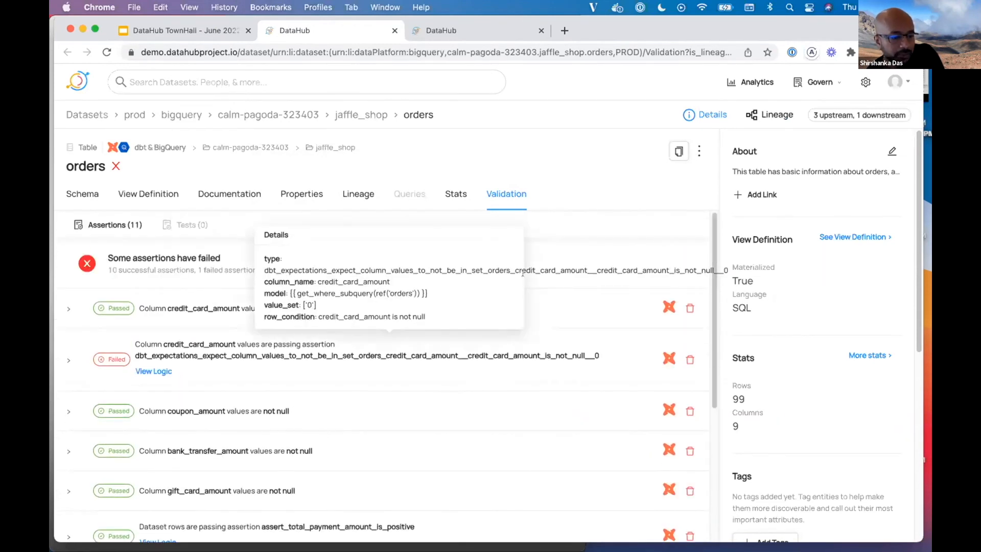
{"action": "mouse_move", "coordinate": [522, 182]}
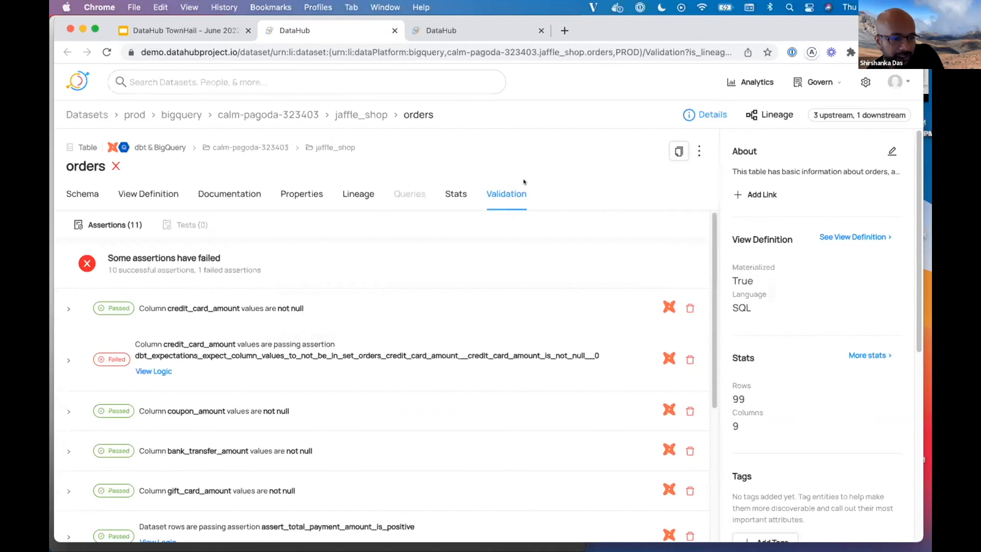
{"action": "mouse_move", "coordinate": [183, 289]}
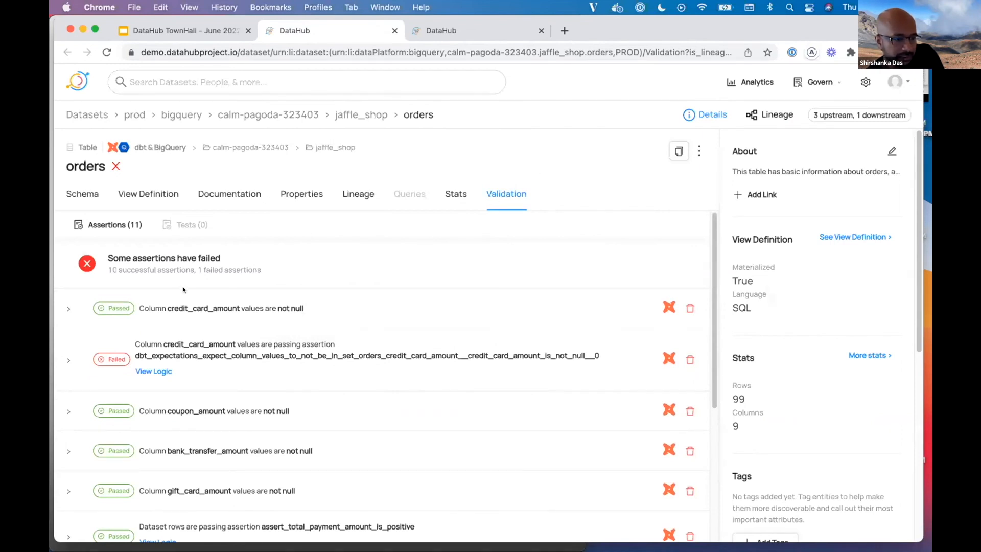
Step: Expand the credit_card_amount assertion's evaluation timeline showing the Jun 24 failure, and scroll through the list
{"action": "left_click", "coordinate": [68, 307]}
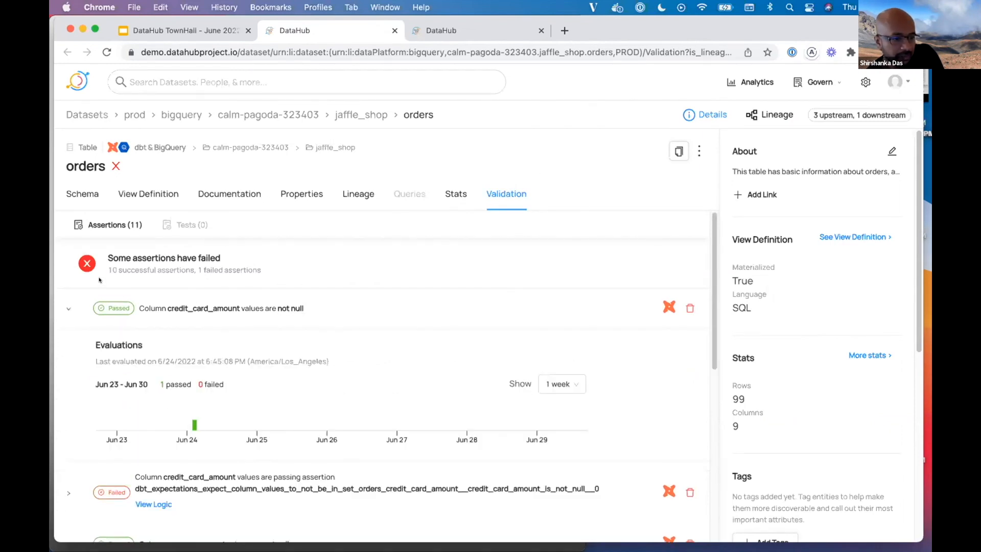
{"action": "scroll", "scroll_direction": "down", "scroll_amount": 3}
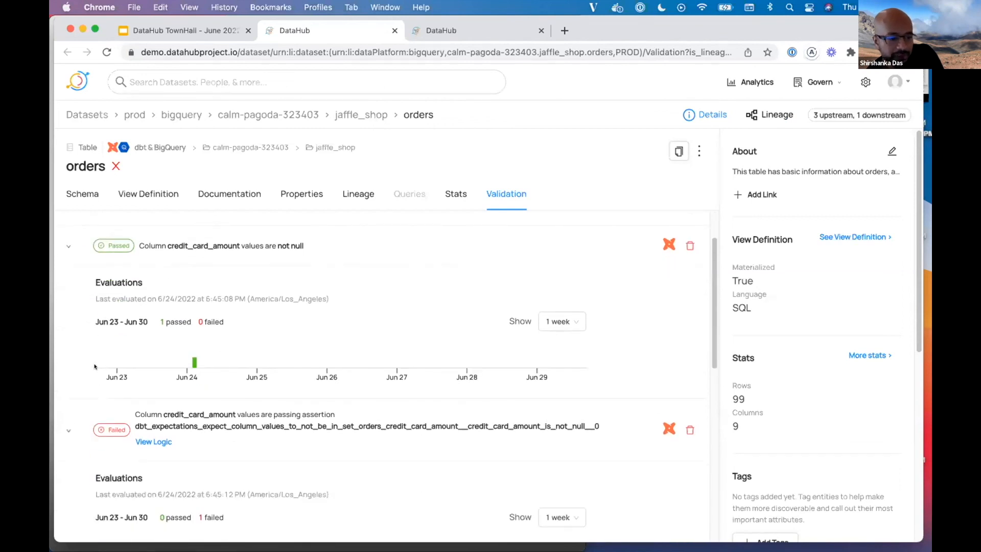
{"action": "scroll", "scroll_direction": "down", "scroll_amount": 3}
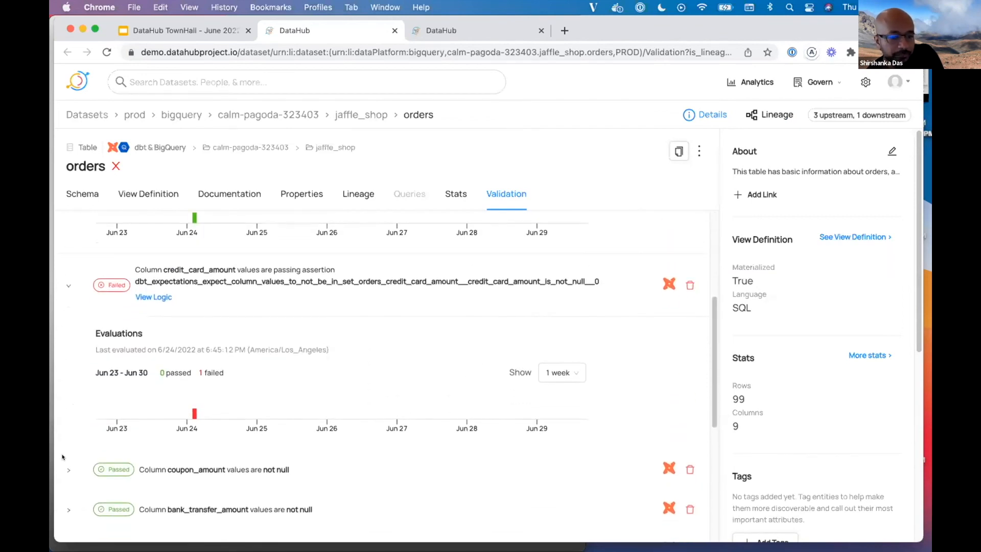
{"action": "scroll", "scroll_direction": "down", "scroll_amount": 3}
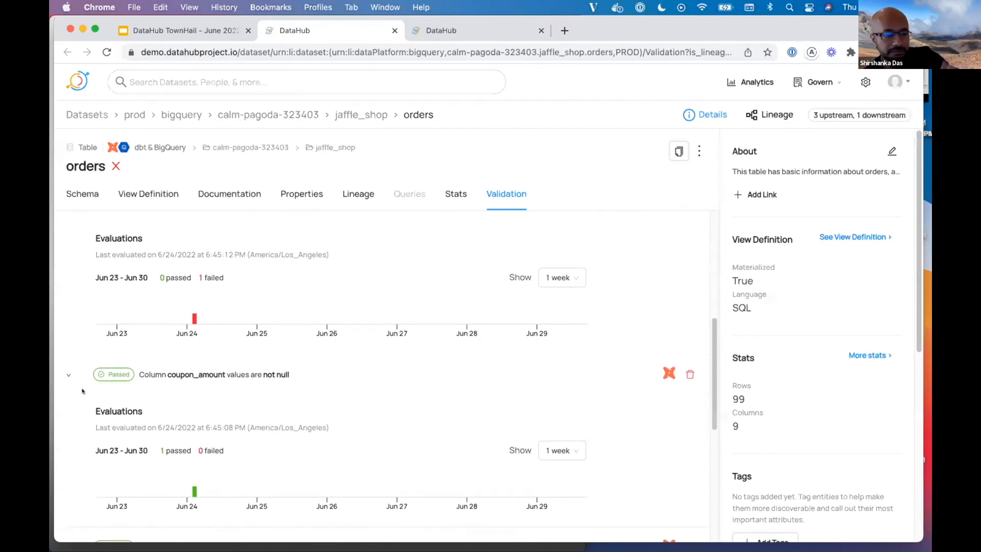
{"action": "mouse_move", "coordinate": [188, 399]}
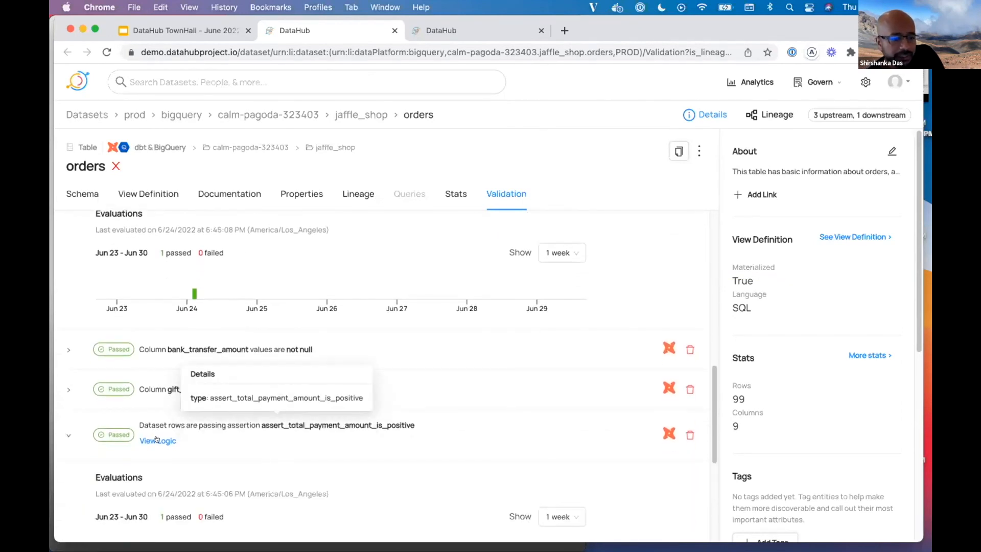
Step: Review the SQL logic of assert_total_payment_amount_is_positive, then dismiss it
{"action": "left_click", "coordinate": [157, 440]}
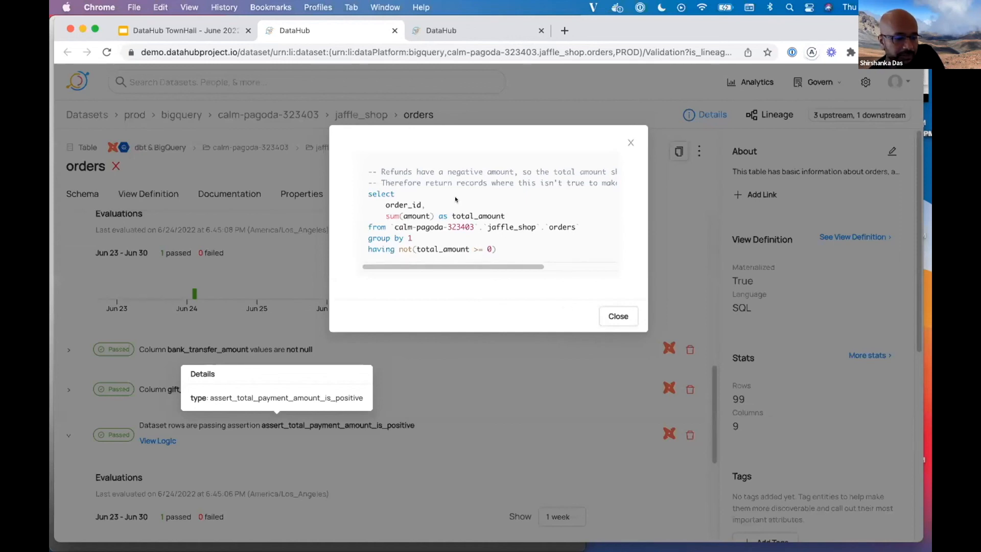
{"action": "mouse_move", "coordinate": [620, 280]}
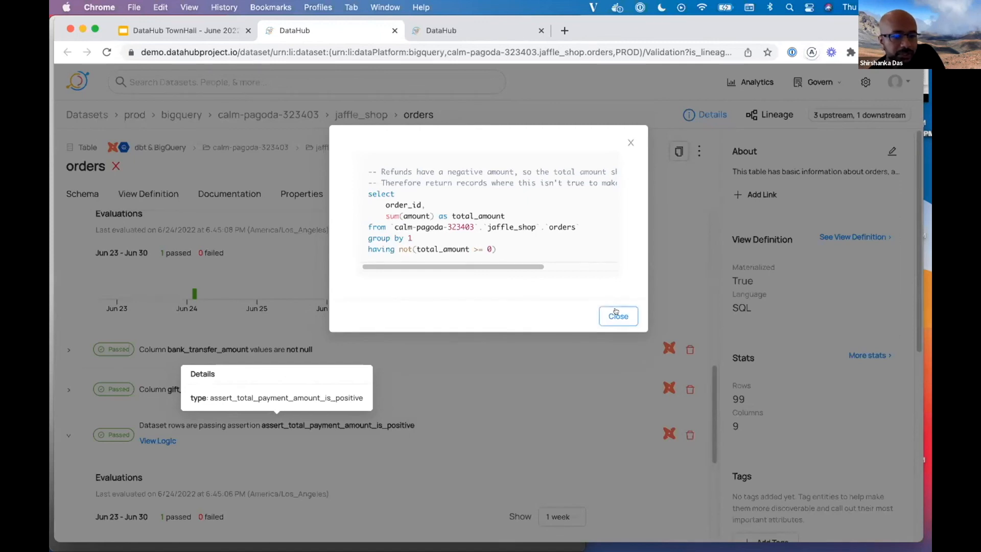
{"action": "left_click", "coordinate": [617, 315]}
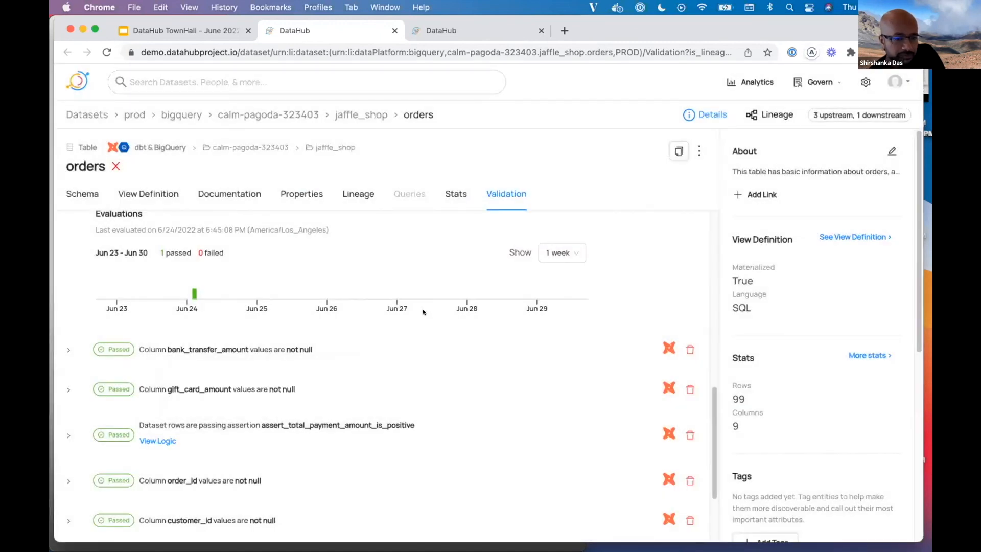
{"action": "scroll", "scroll_direction": "down", "scroll_amount": 3}
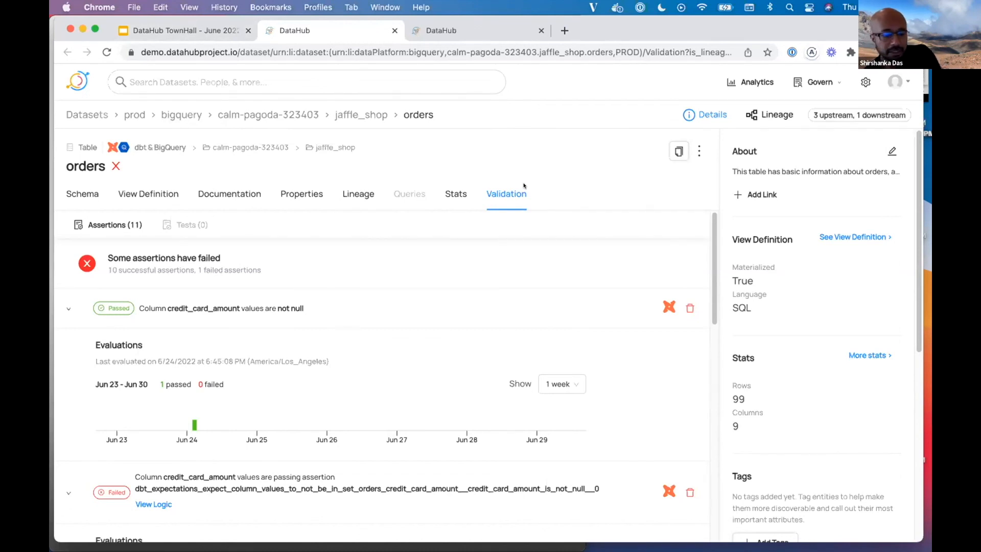
{"action": "left_click", "coordinate": [306, 82]}
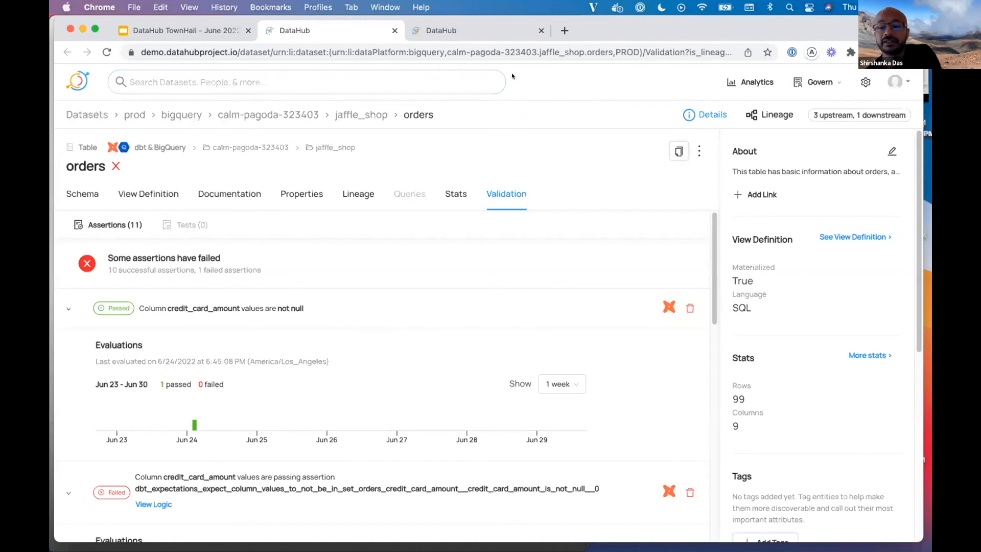
{"action": "mouse_move", "coordinate": [495, 67]}
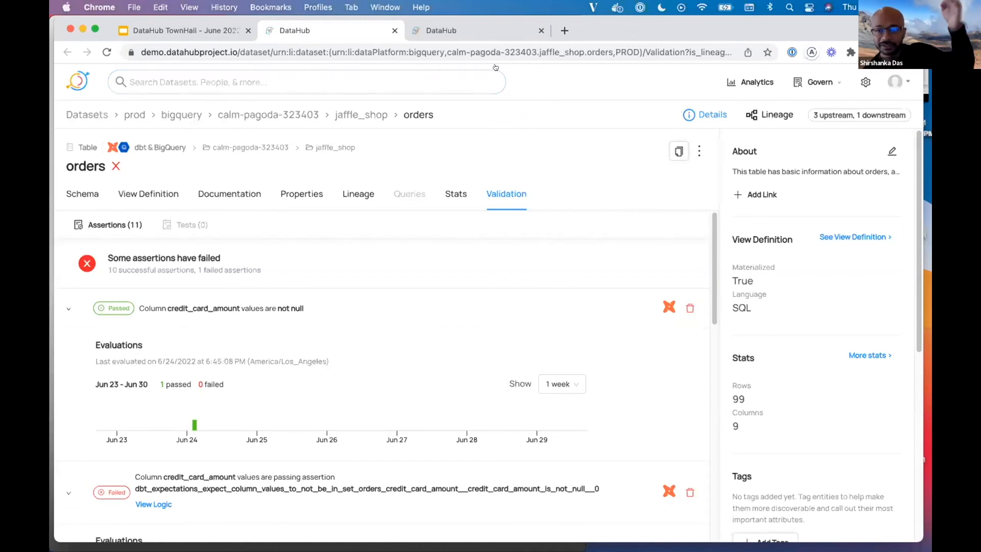